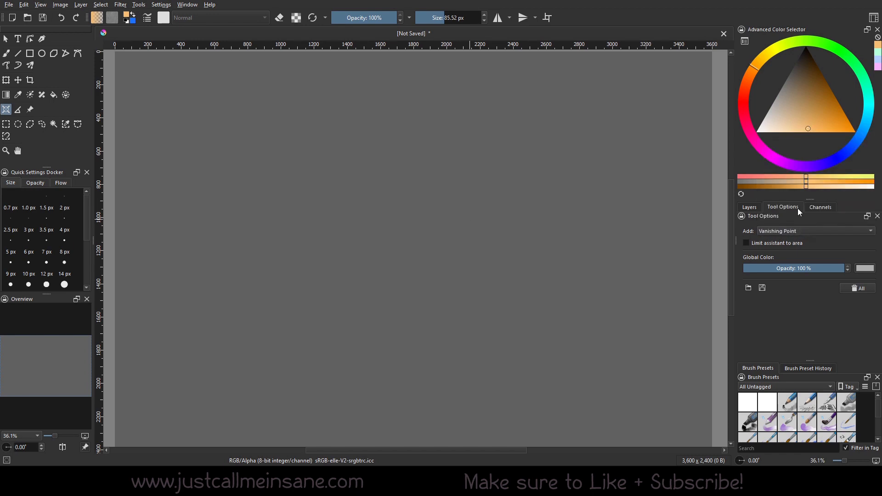
{"action": "mouse_move", "coordinate": [803, 310]}
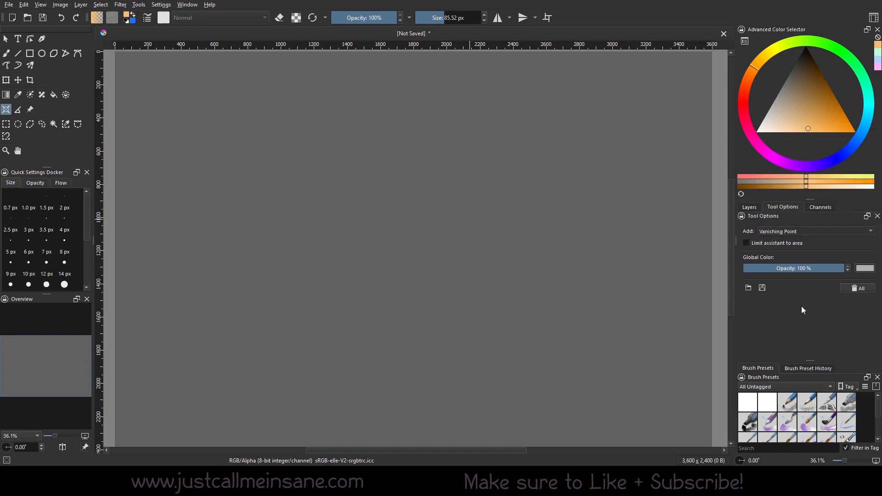
{"action": "mouse_move", "coordinate": [375, 229]}
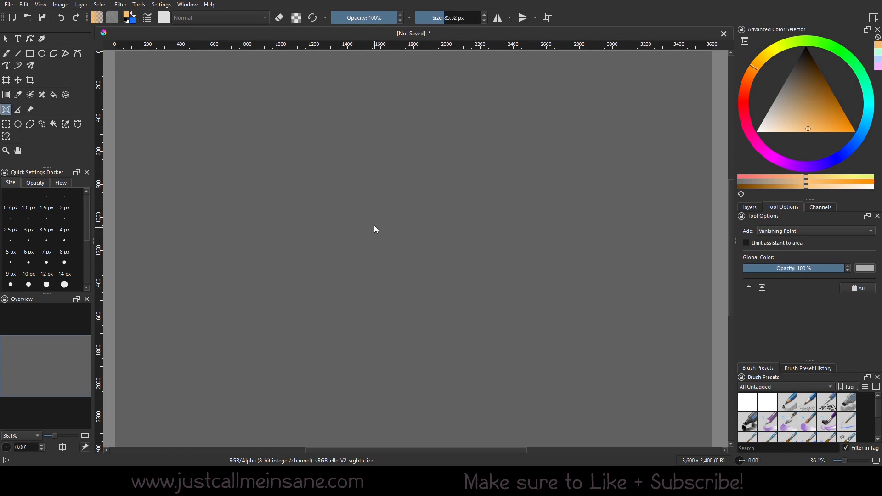
Place a Vanishing Point assistant at the centre of the canvas.
{"action": "left_click", "coordinate": [400, 230]}
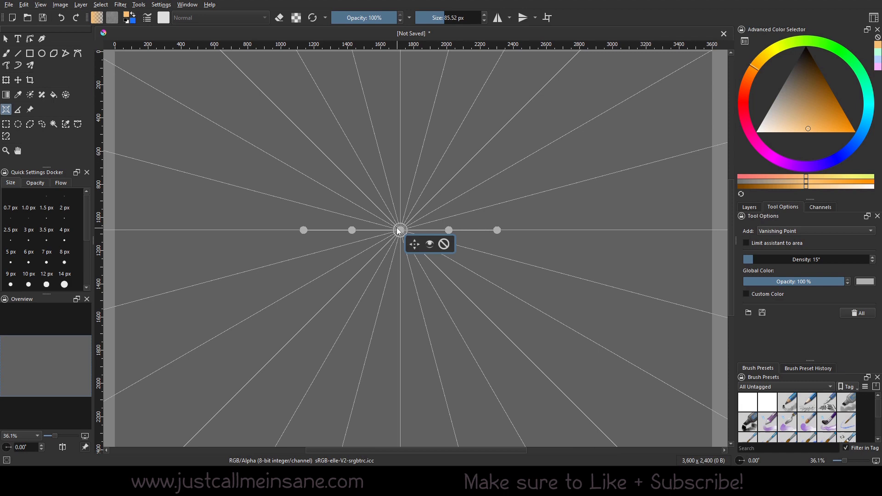
Move the vanishing point around and angle its two handles upward into a V above the centre.
{"action": "left_click", "coordinate": [815, 231]}
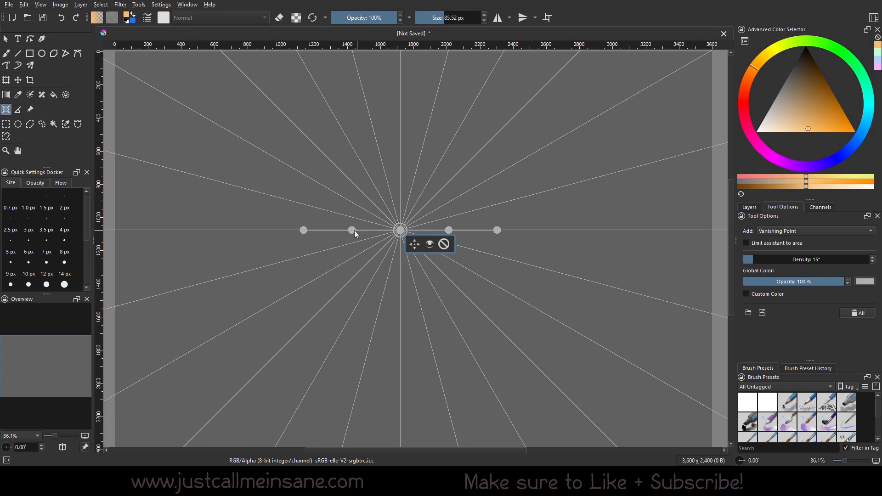
{"action": "left_click_drag", "start_coordinate": [303, 230], "coordinate": [297, 206]}
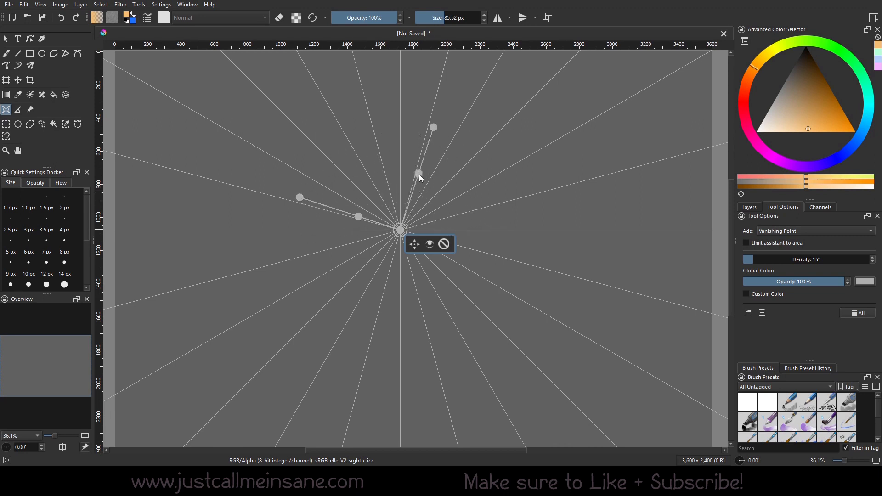
{"action": "left_click_drag", "start_coordinate": [416, 173], "coordinate": [505, 228]}
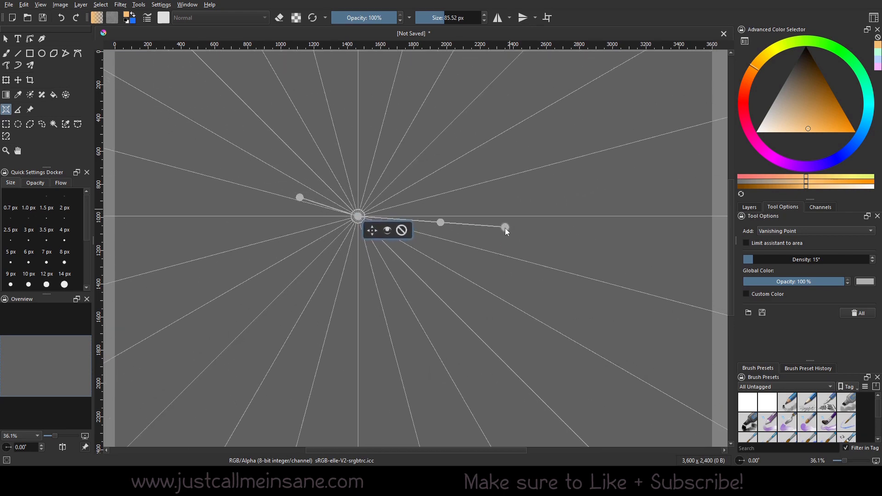
{"action": "left_click_drag", "start_coordinate": [357, 215], "coordinate": [287, 192]}
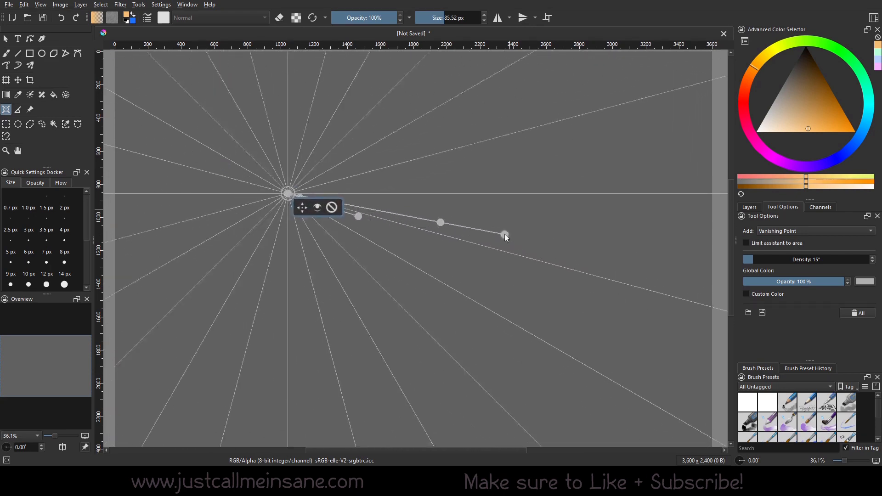
{"action": "left_click_drag", "start_coordinate": [287, 191], "coordinate": [385, 225]}
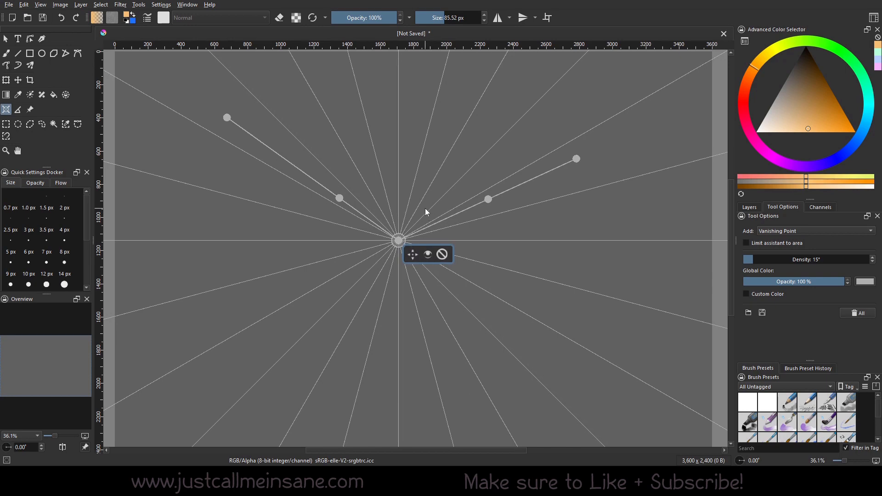
Reposition the vanishing point vertically and set its guide density to 180° for a single horizon line.
{"action": "left_click_drag", "start_coordinate": [397, 239], "coordinate": [395, 314]}
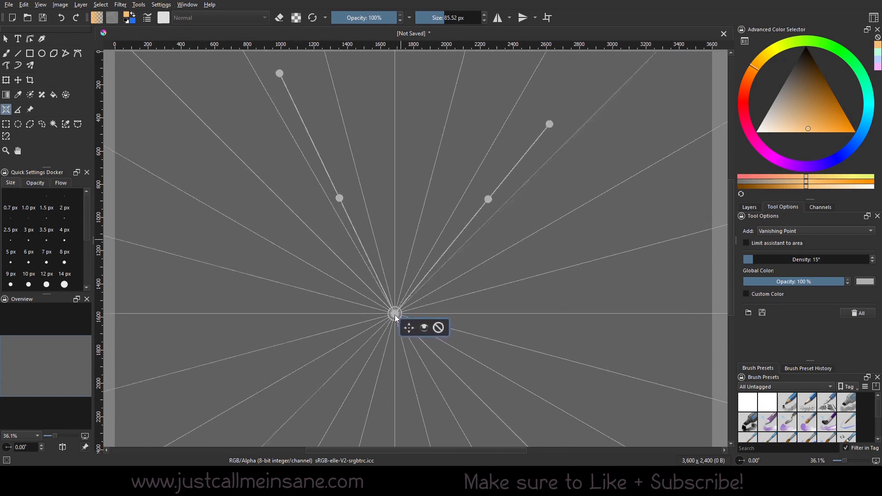
{"action": "left_click_drag", "start_coordinate": [394, 314], "coordinate": [398, 214]}
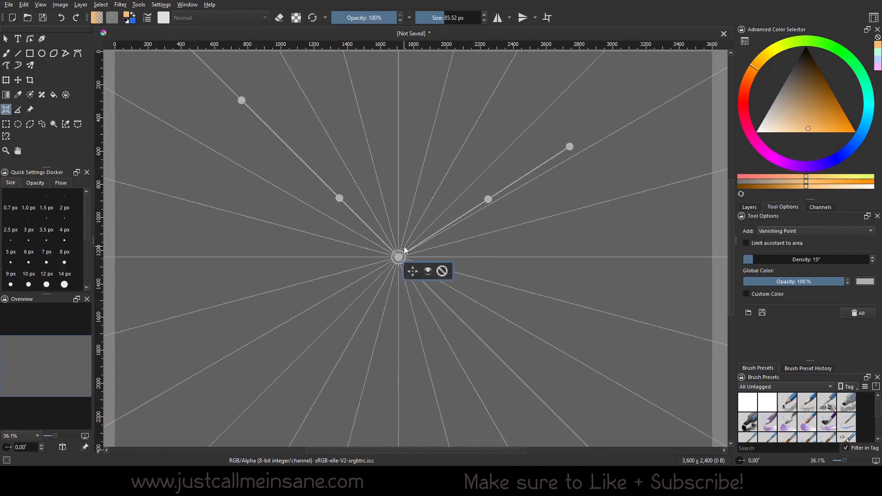
{"action": "left_click_drag", "start_coordinate": [399, 259], "coordinate": [405, 217]}
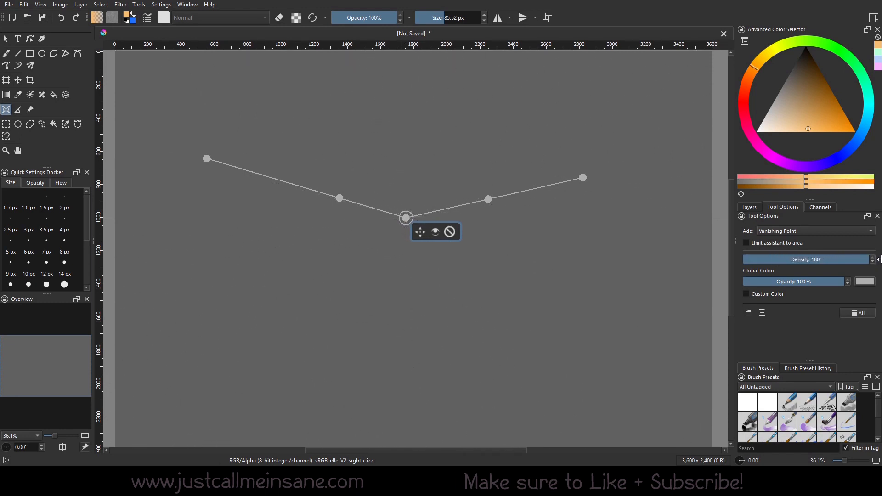
Set the guide density to 27° and switch to the Freehand Brush with Snap to Assistants on.
{"action": "left_click_drag", "start_coordinate": [405, 217], "coordinate": [403, 228]}
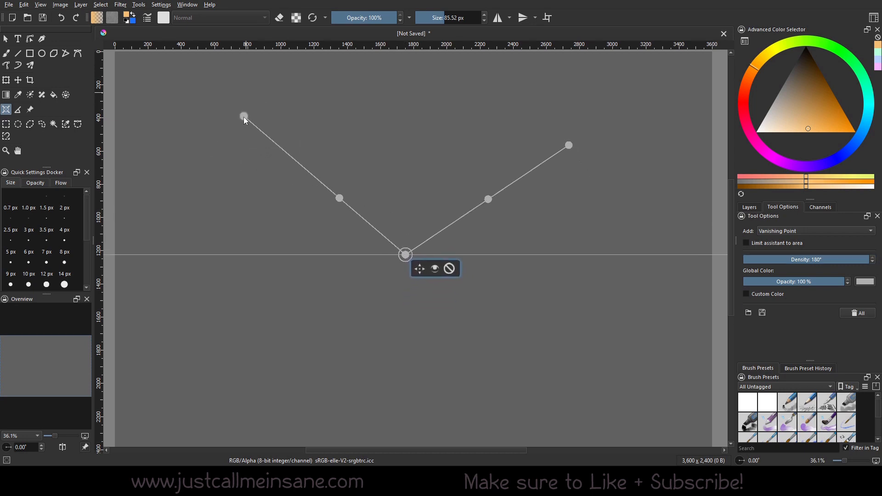
{"action": "left_click_drag", "start_coordinate": [405, 255], "coordinate": [431, 275]}
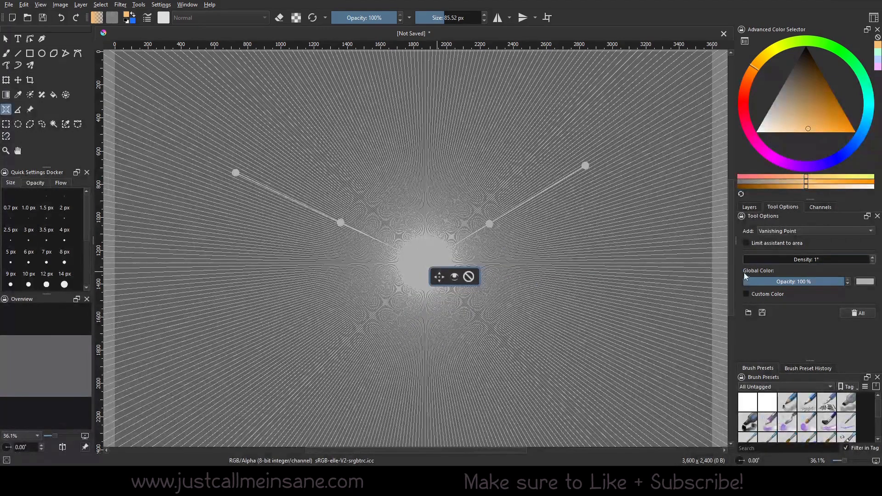
{"action": "left_click_drag", "start_coordinate": [751, 259], "coordinate": [768, 259]}
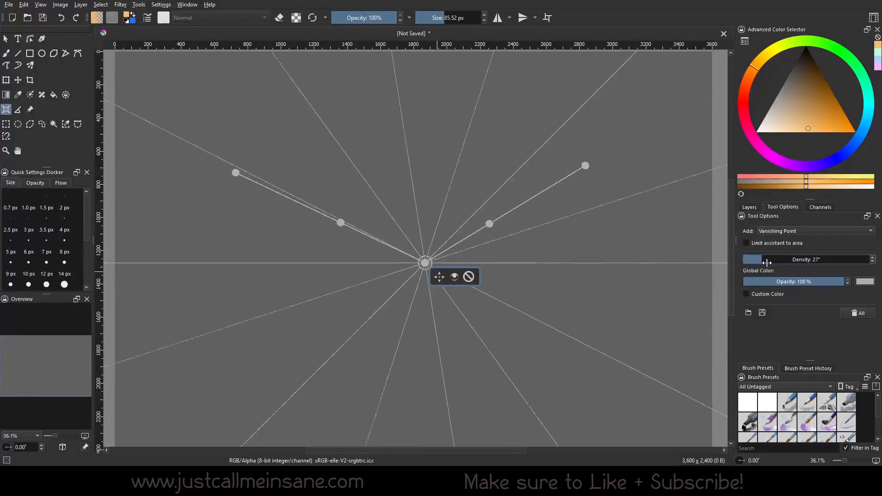
{"action": "left_click", "coordinate": [6, 53]}
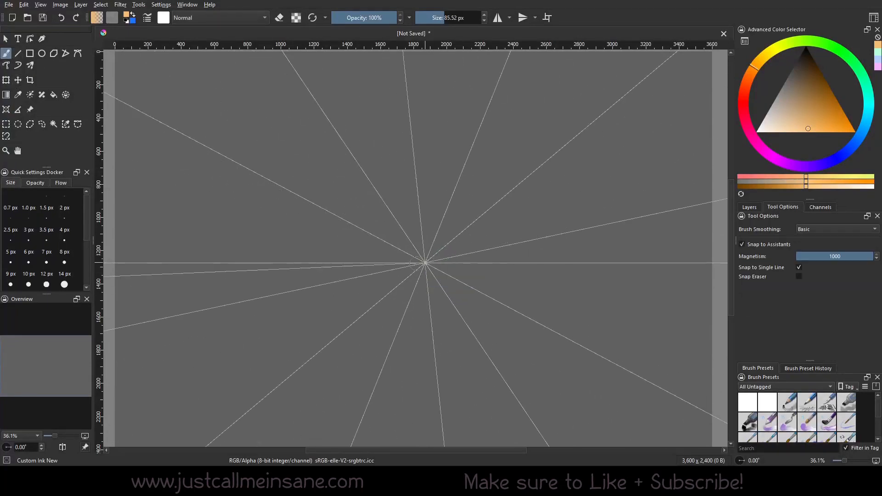
Paint an orange horizon stroke through the vanishing point, then teal strokes along the radiating guides.
{"action": "left_click_drag", "start_coordinate": [135, 263], "coordinate": [715, 260]}
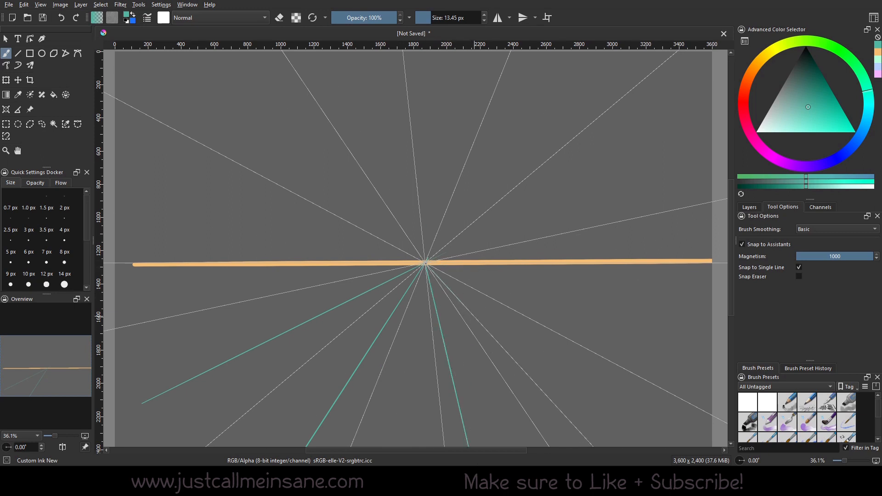
{"action": "left_click_drag", "start_coordinate": [425, 260], "coordinate": [591, 448]}
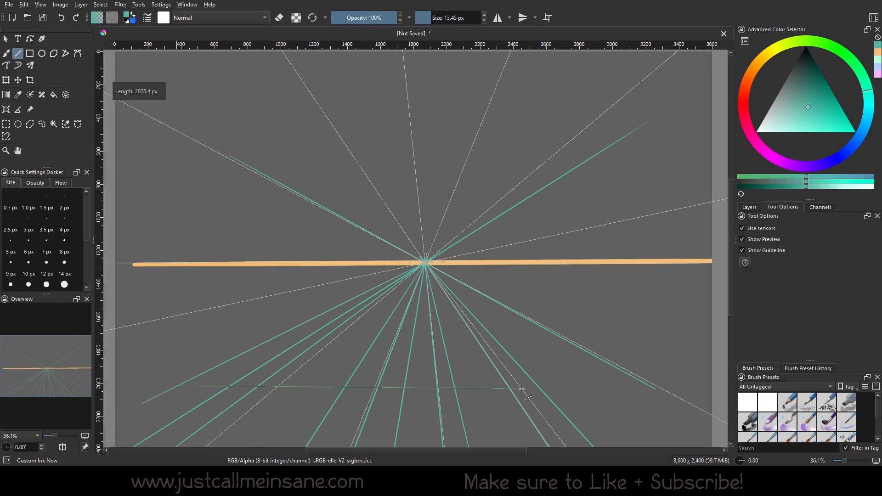
Draw a short straight teal line below the horizon with the Line Tool.
{"action": "left_click_drag", "start_coordinate": [522, 388], "coordinate": [677, 384]}
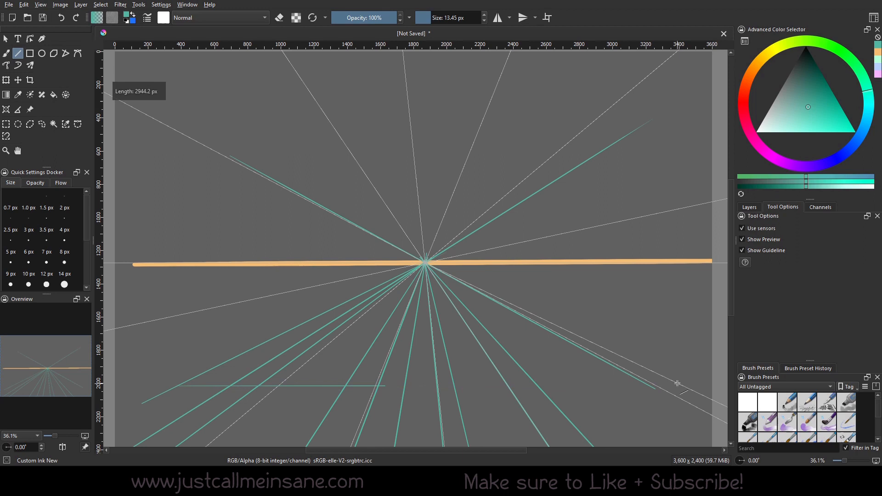